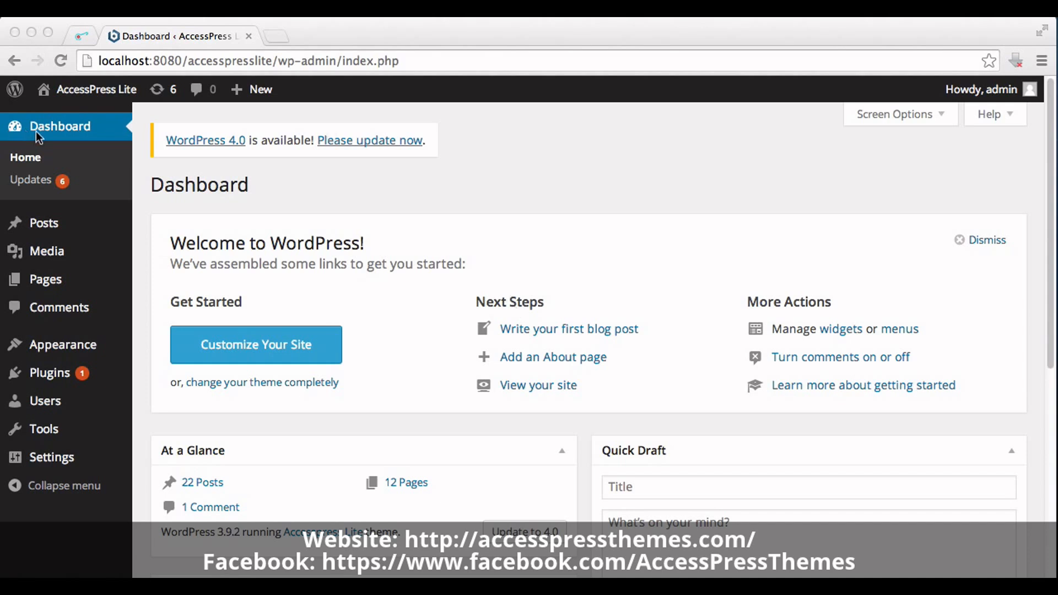
mouse_move(48, 350)
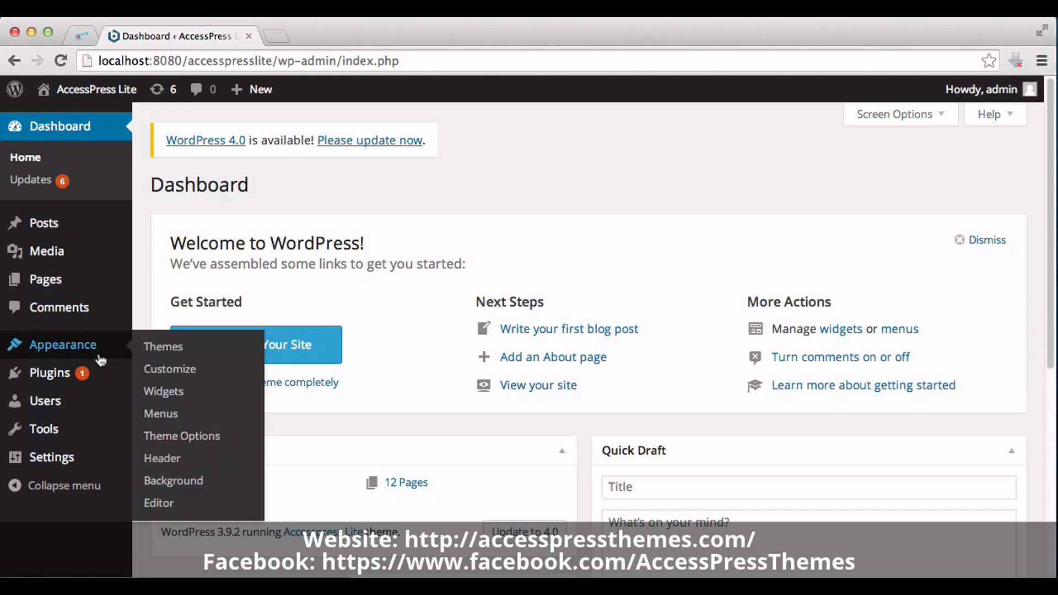
mouse_move(163, 391)
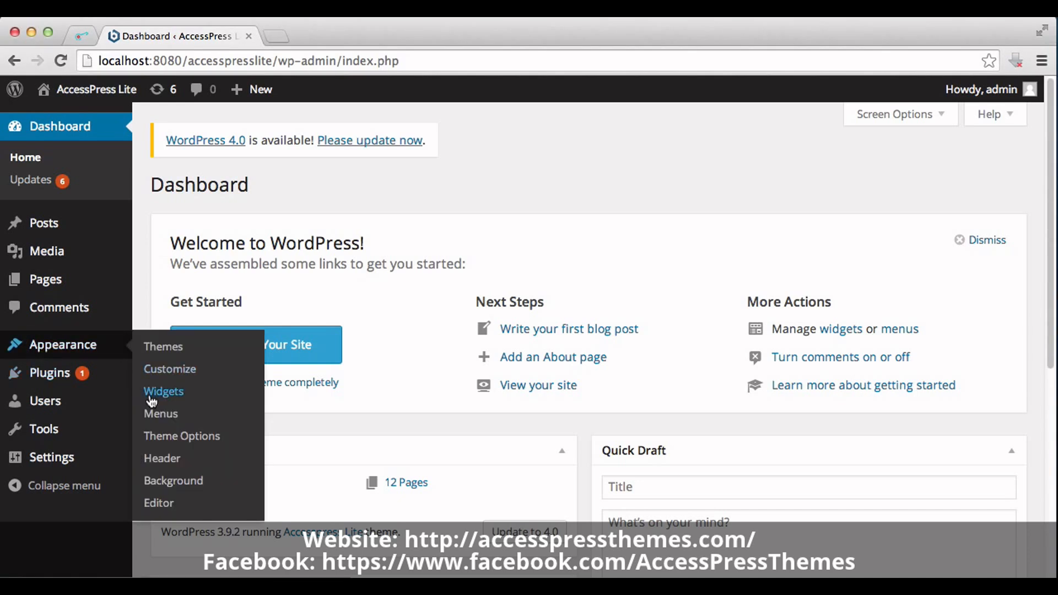
- Navigate to the Widgets screen under Appearance
left_click(163, 391)
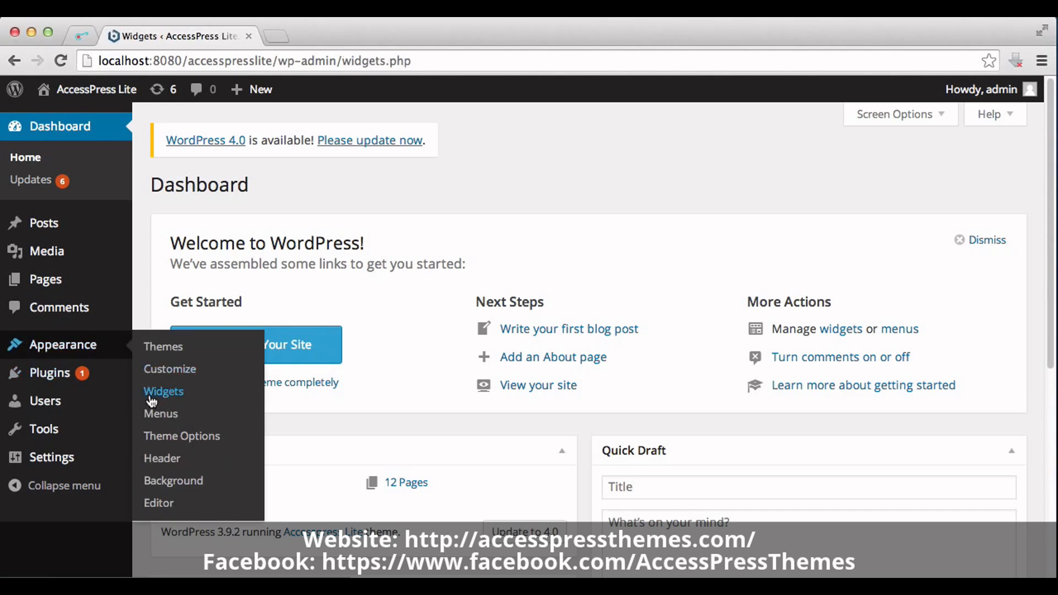
- Place a new empty Text widget in the Left Block above footer area
left_click(163, 391)
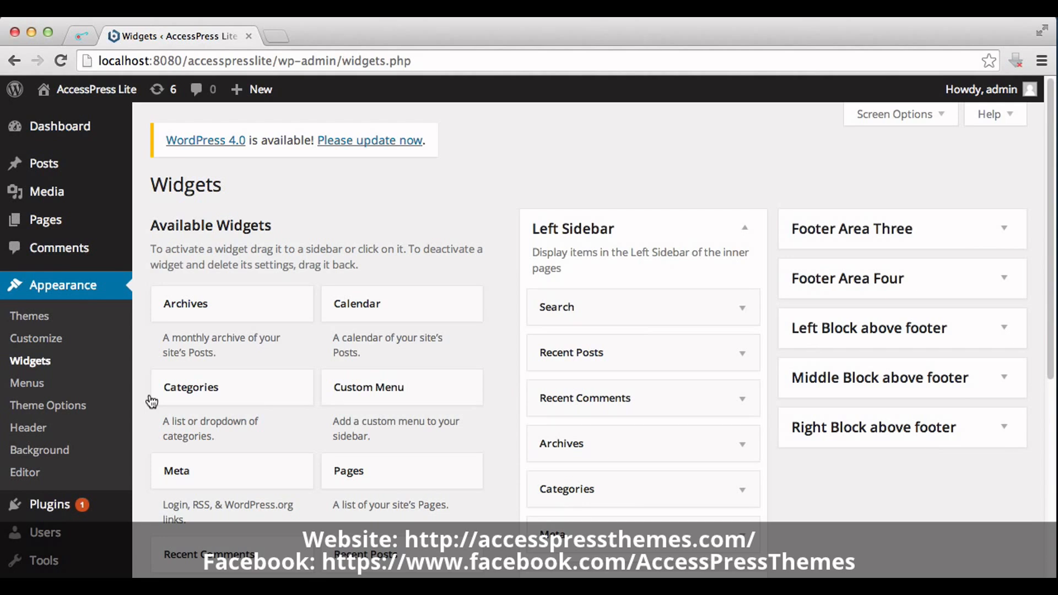
mouse_move(882, 407)
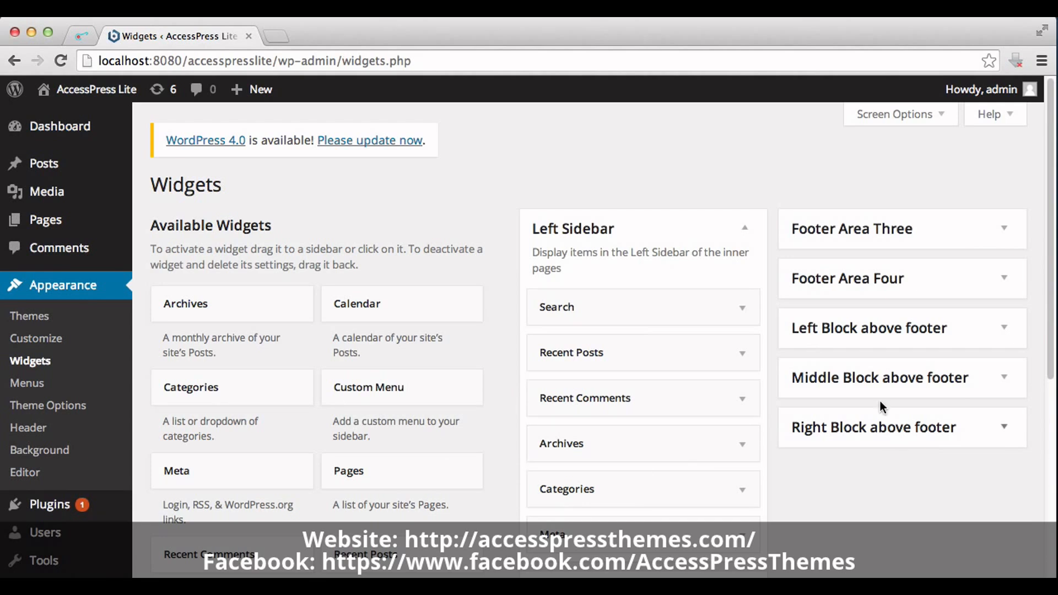
mouse_move(886, 349)
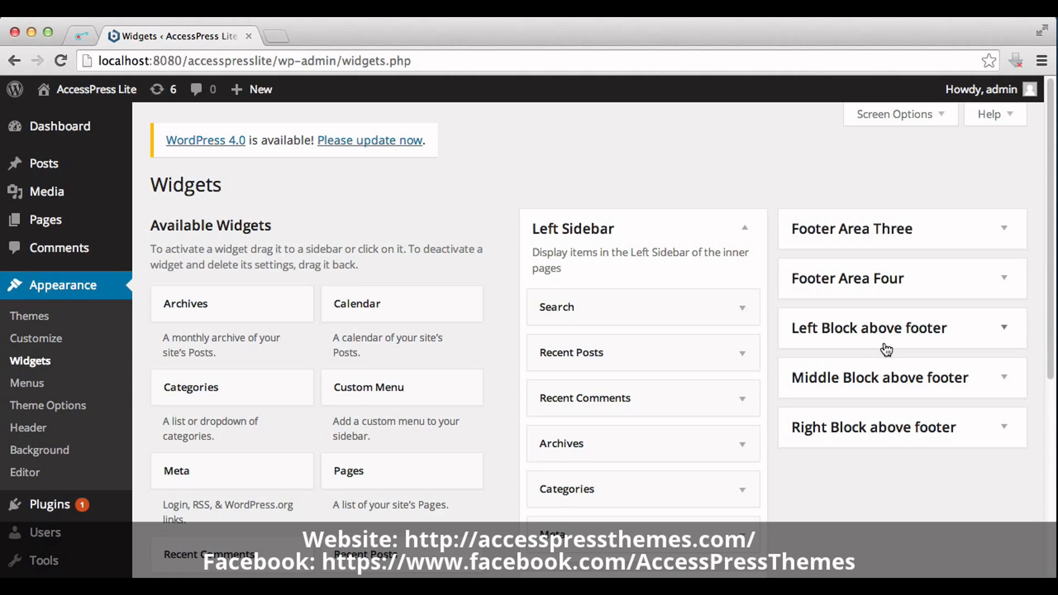
mouse_move(927, 336)
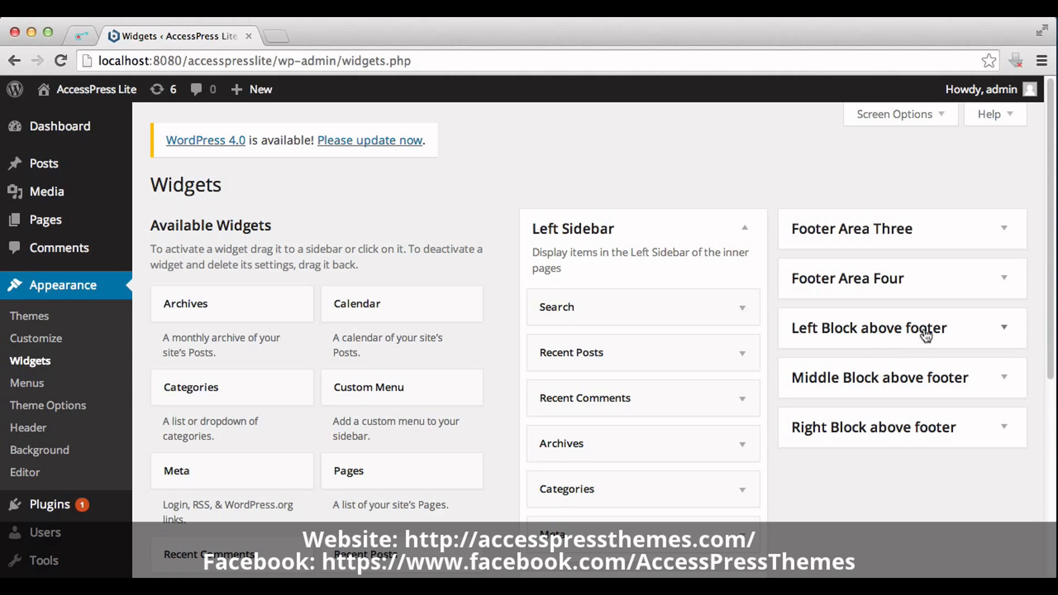
mouse_move(1050, 309)
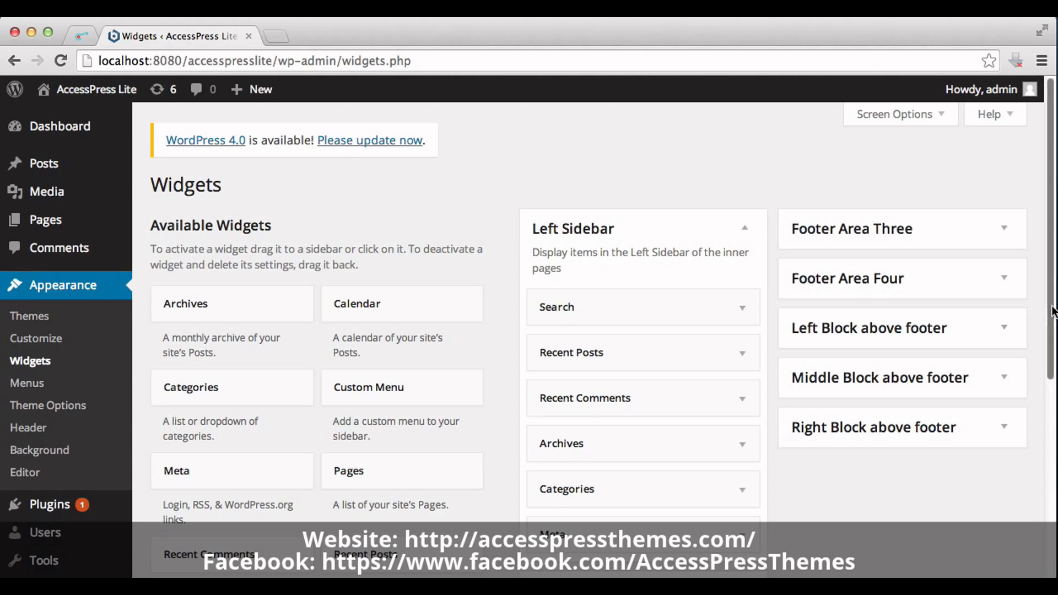
scroll("down", 3)
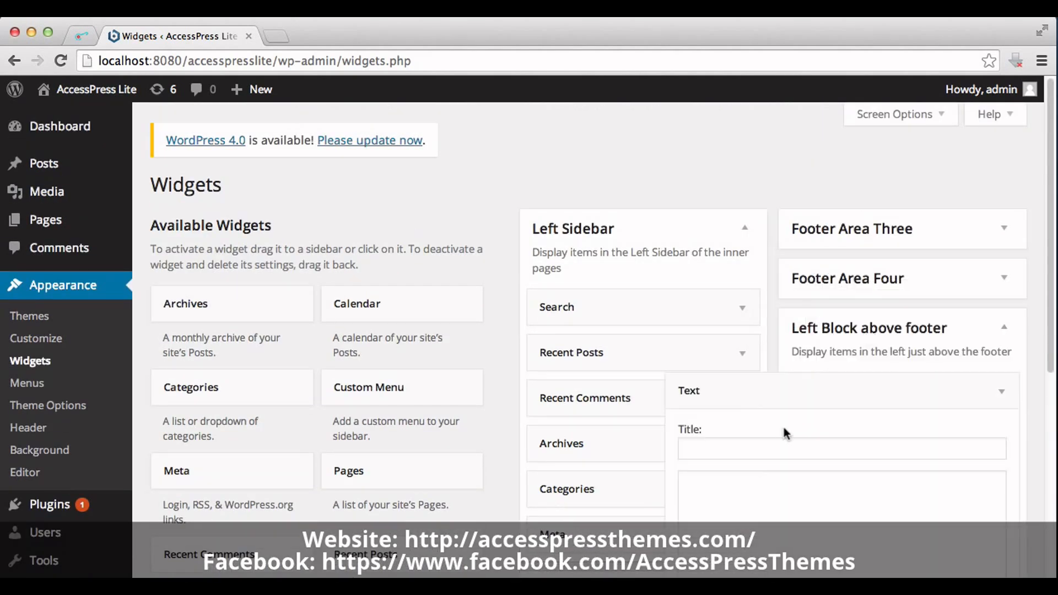
- Give the Text widget the title 'About Us'
left_click(841, 448)
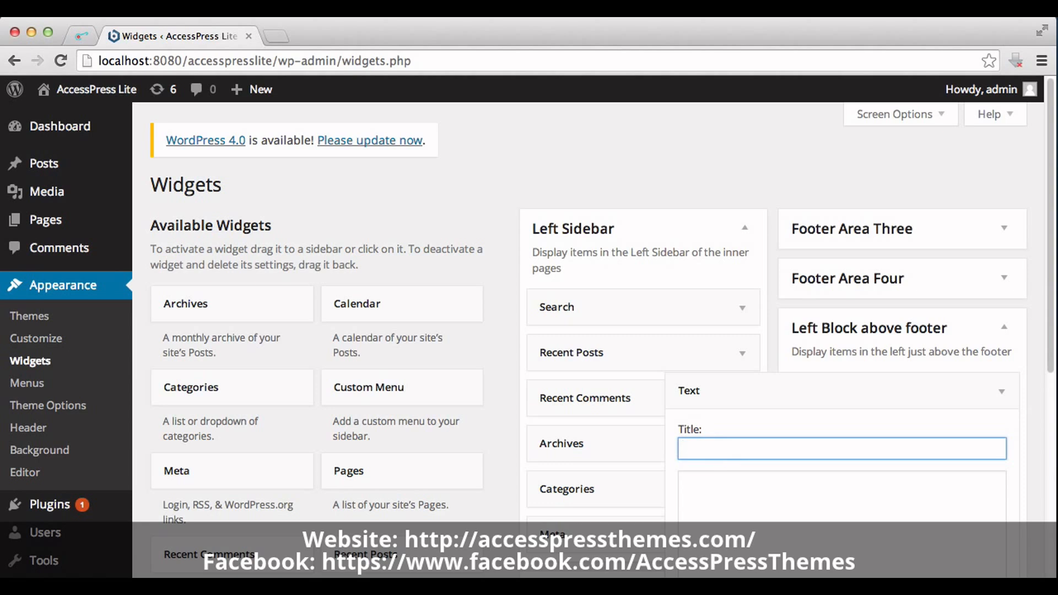
type("About")
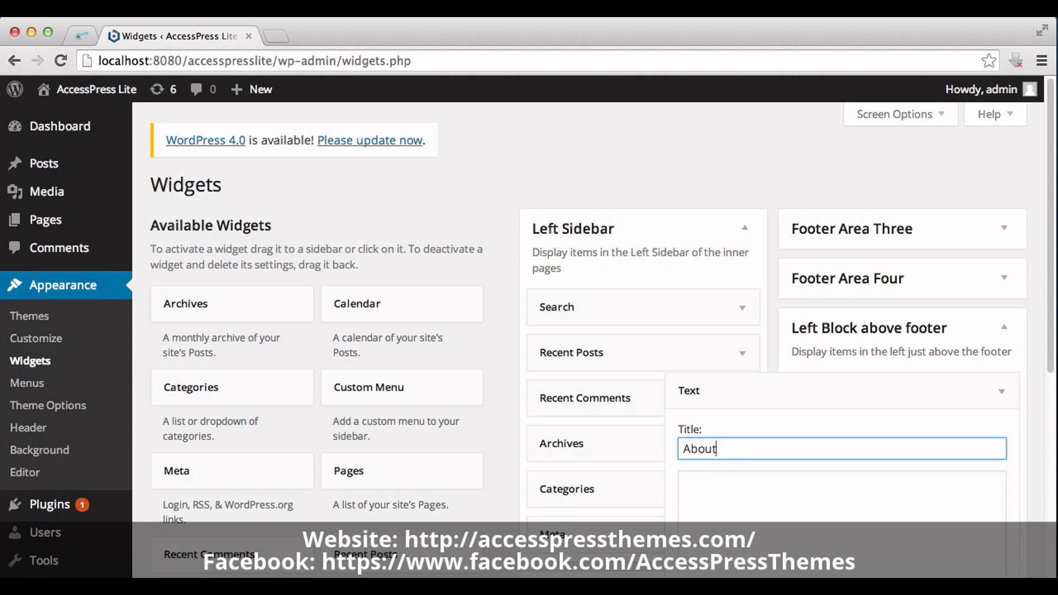
type("Us")
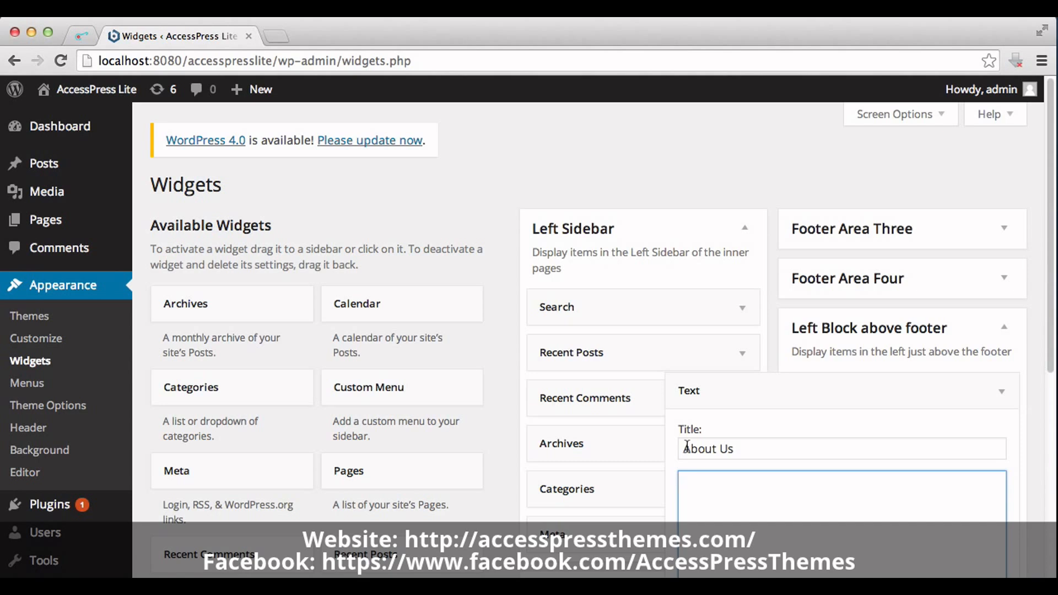
- Prepare the widget's body field to receive the copied <ul> HTML list
left_click(840, 480)
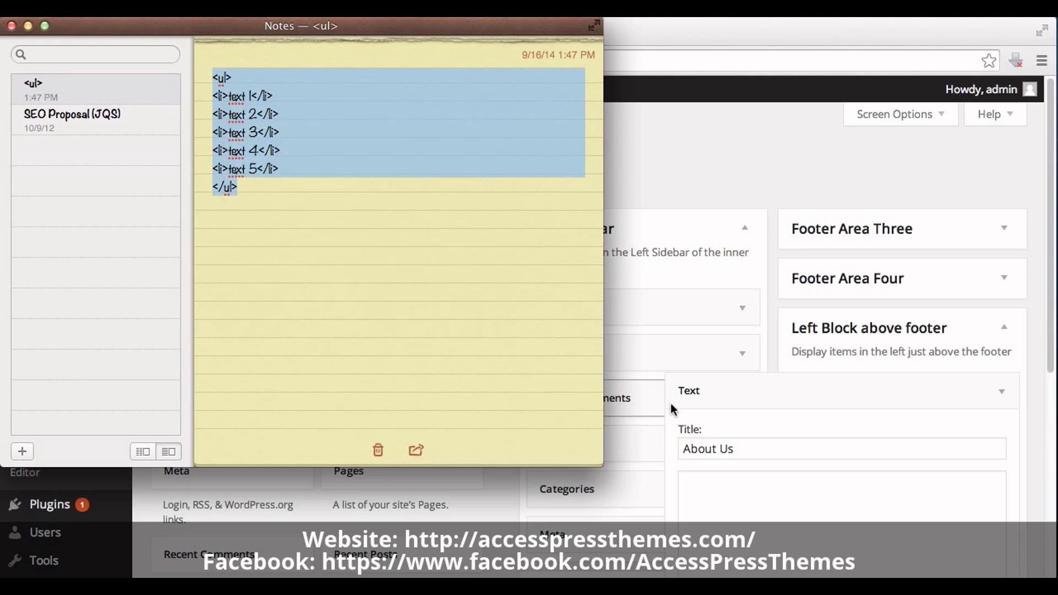
right_click(684, 483)
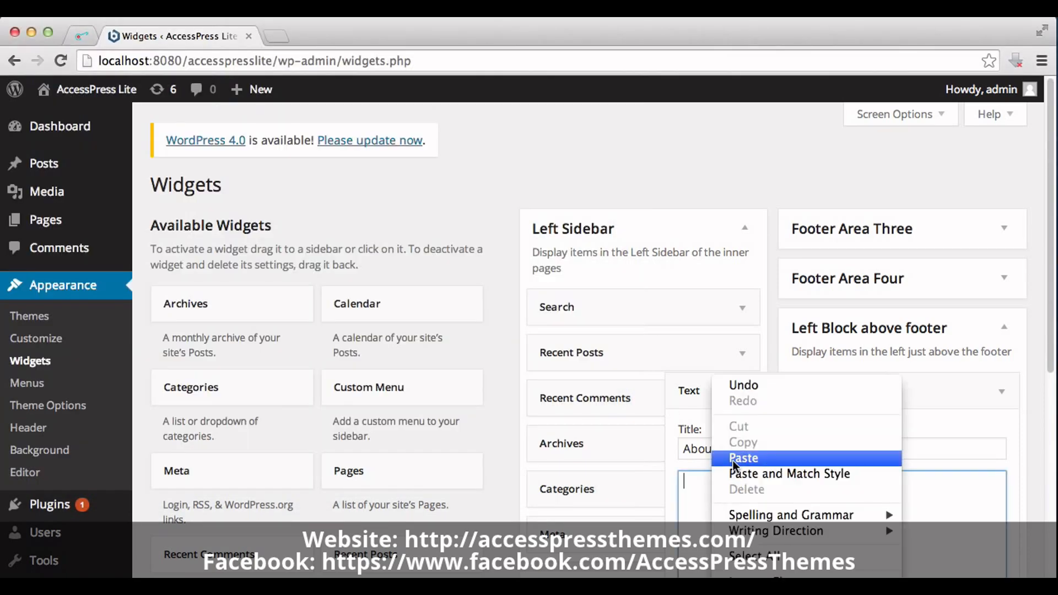
- Paste the five-item HTML list into the About Us widget body and save it
left_click(741, 459)
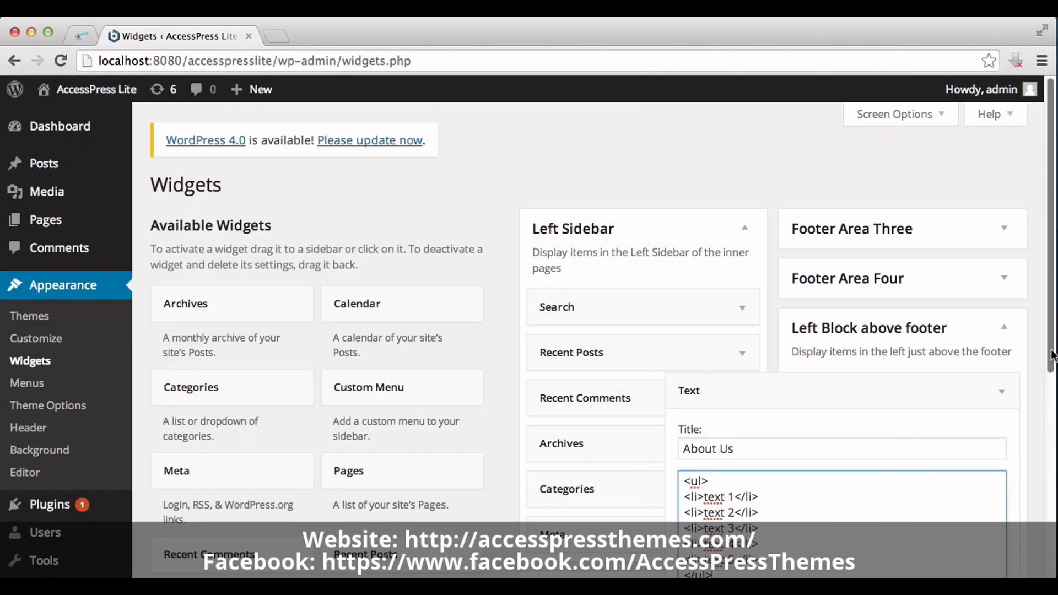
scroll("down", 3)
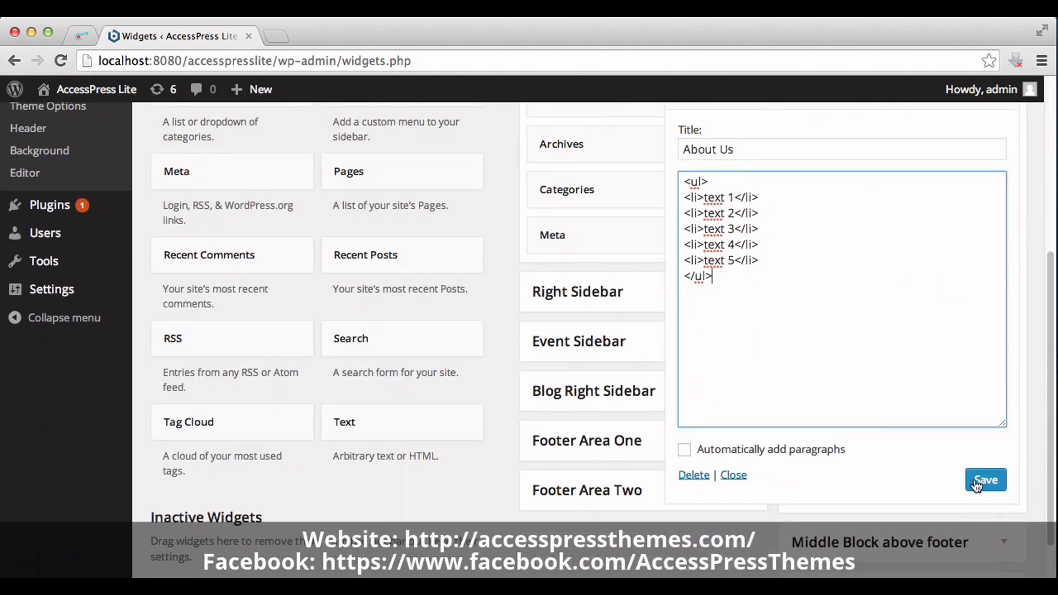
left_click(984, 479)
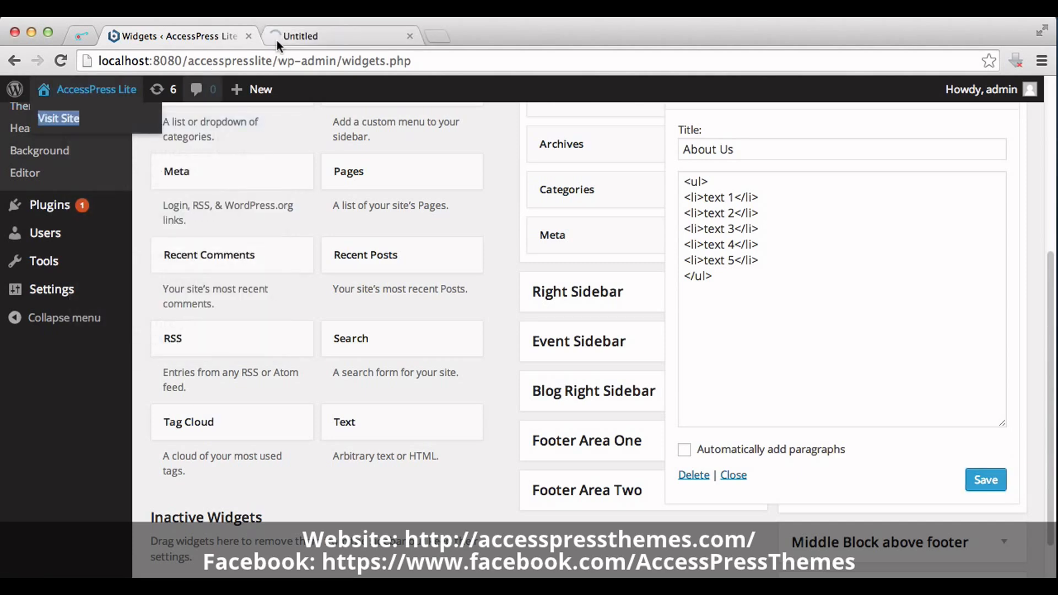
- View the live site's footer showing the About Us list of text 1 through text 5
left_click(59, 118)
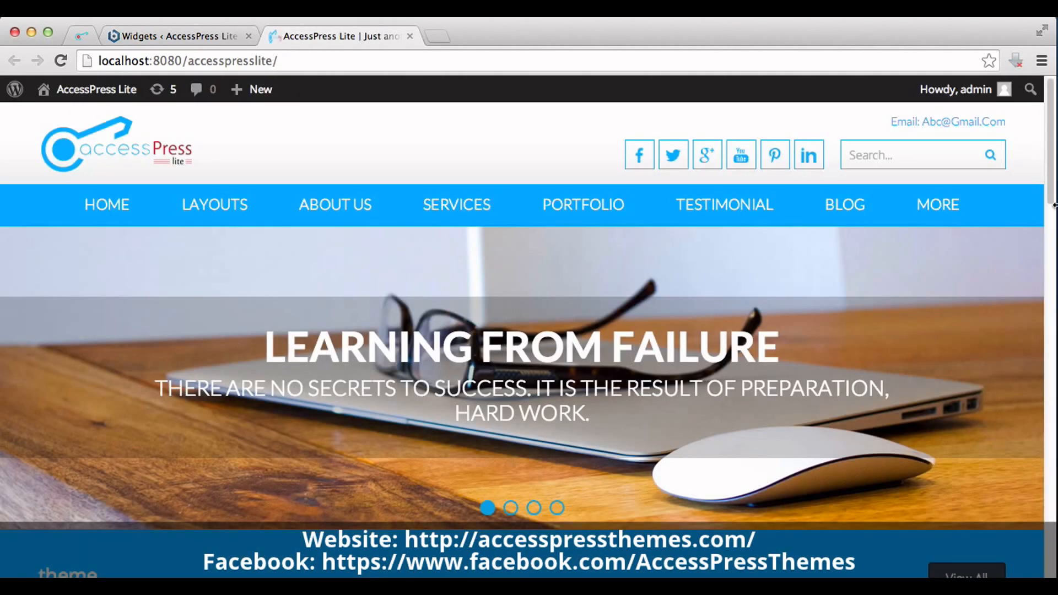
scroll("down", 3)
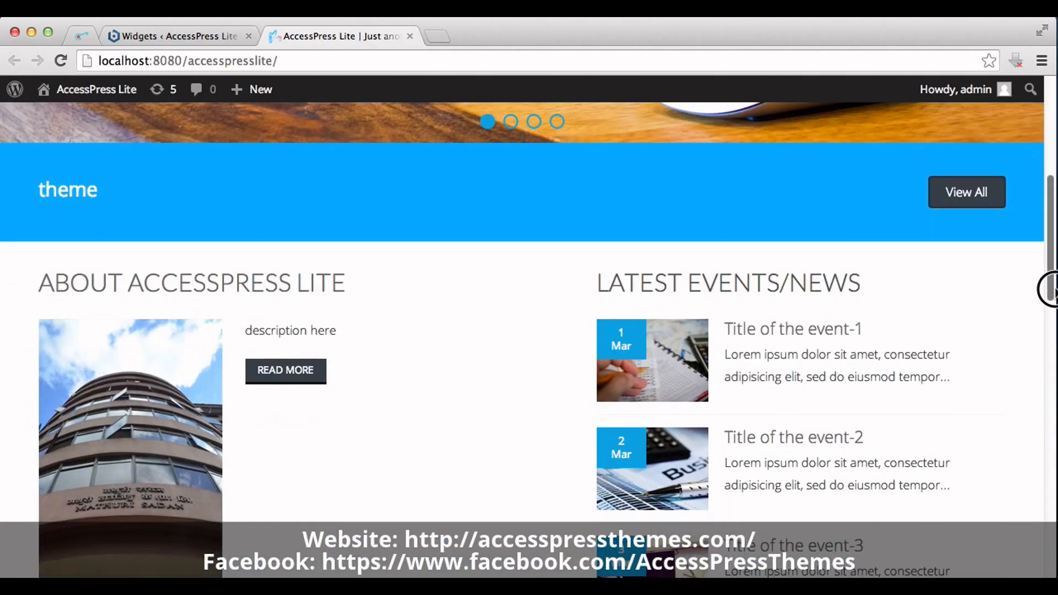
scroll("down", 3)
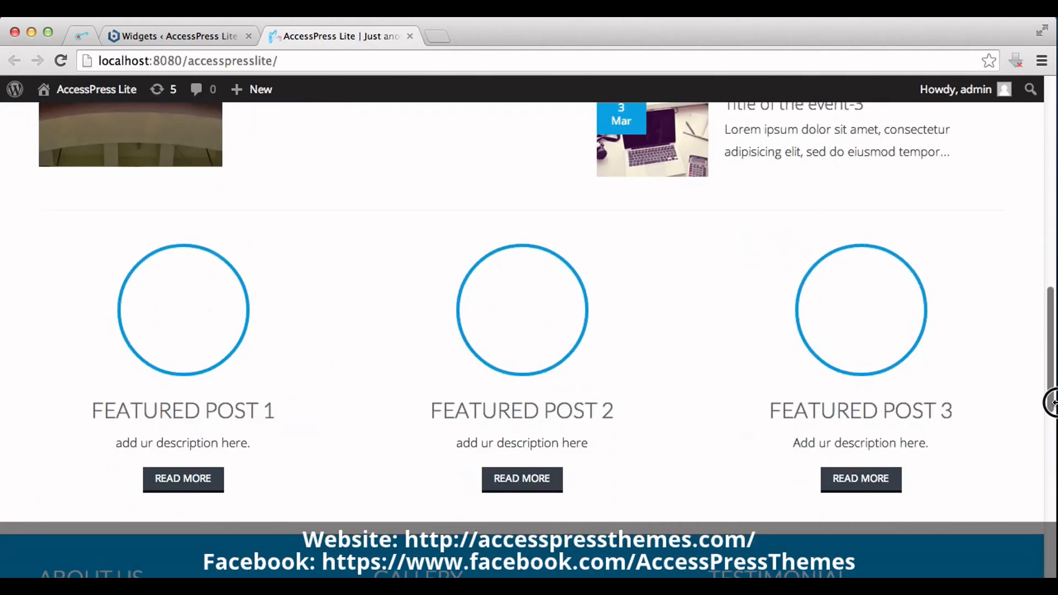
scroll("down", 3)
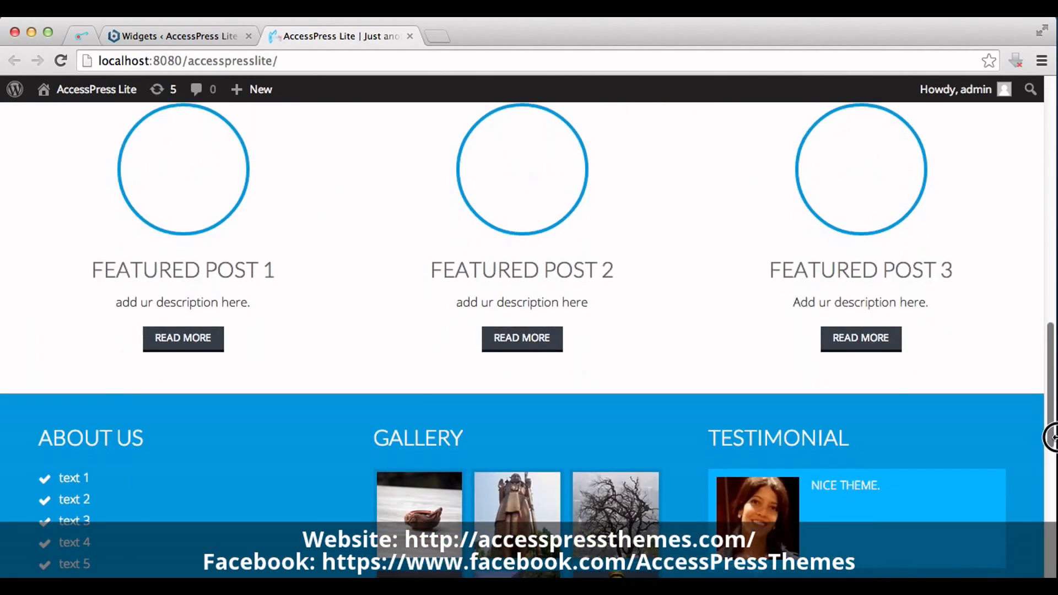
scroll("down", 3)
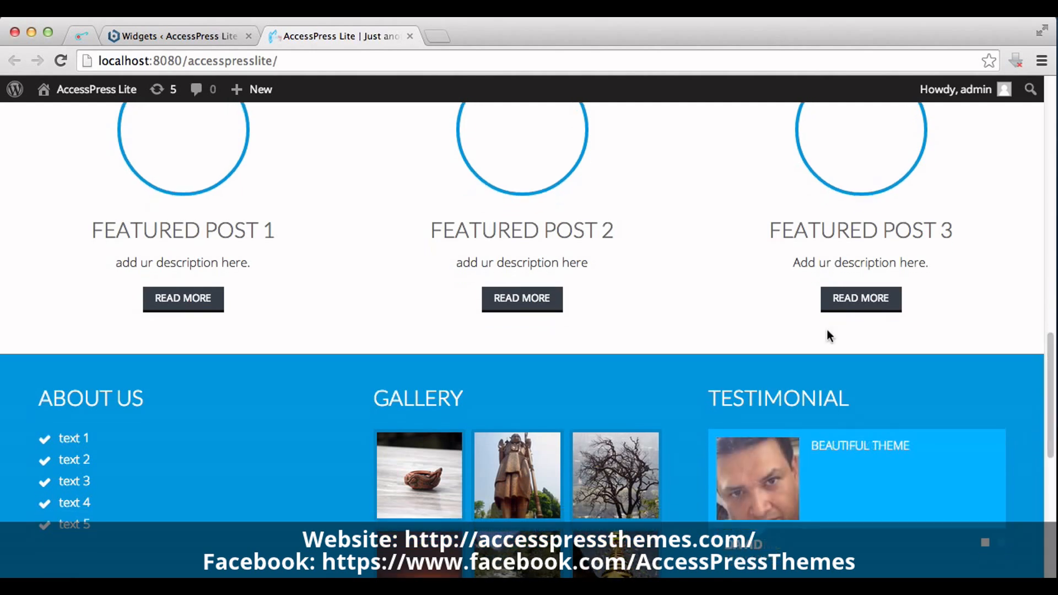
mouse_move(86, 429)
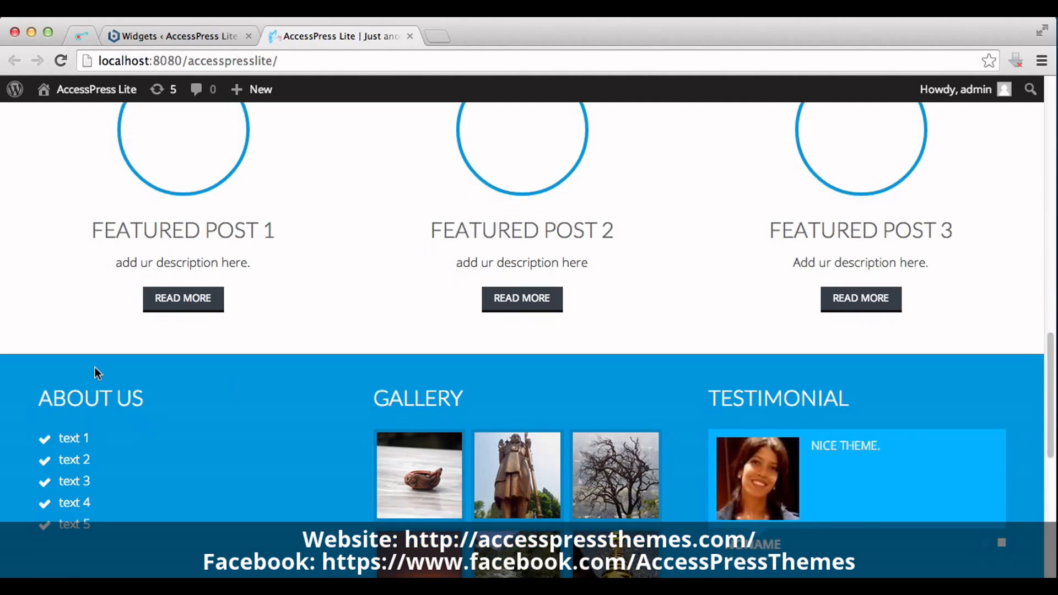
mouse_move(102, 417)
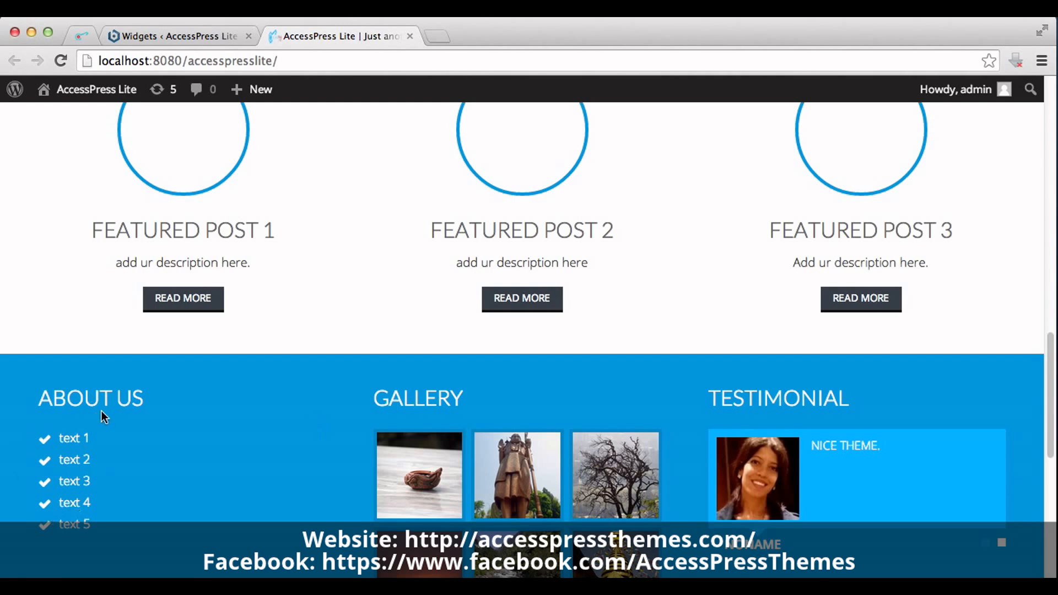